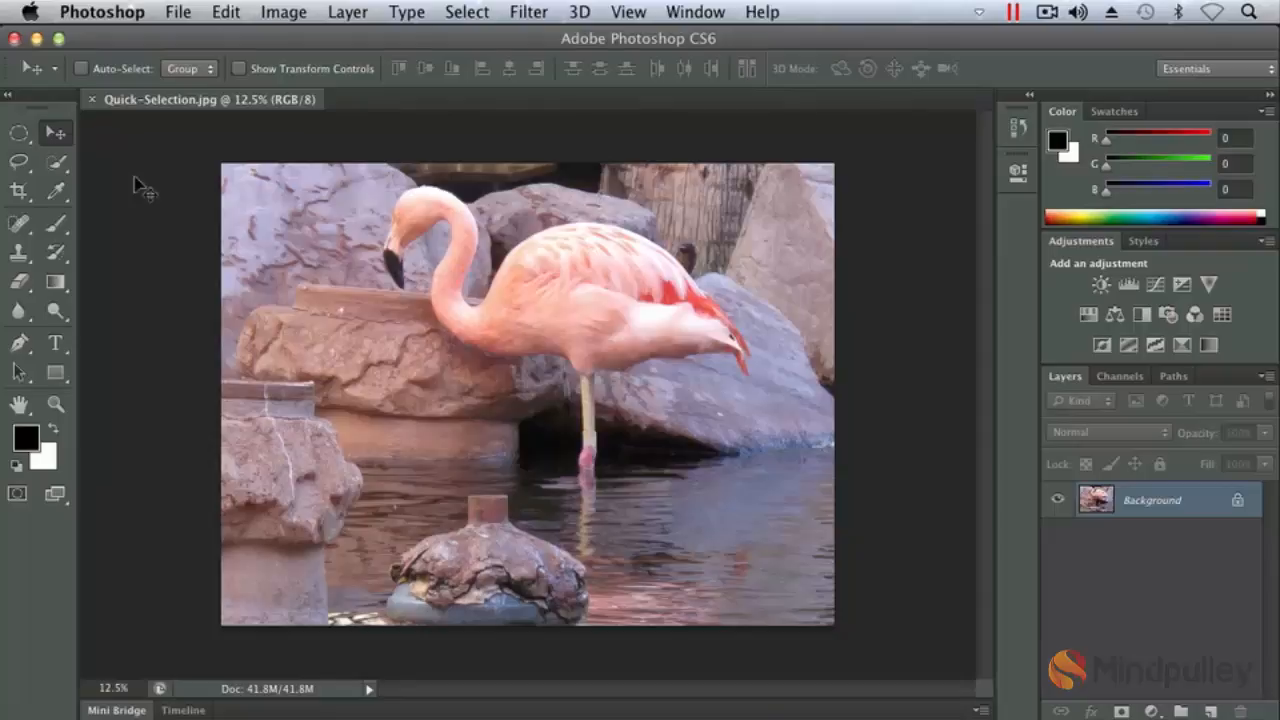
- Try the Magic Wand Tool, then return to the Quick Selection Tool
left_click(57, 161)
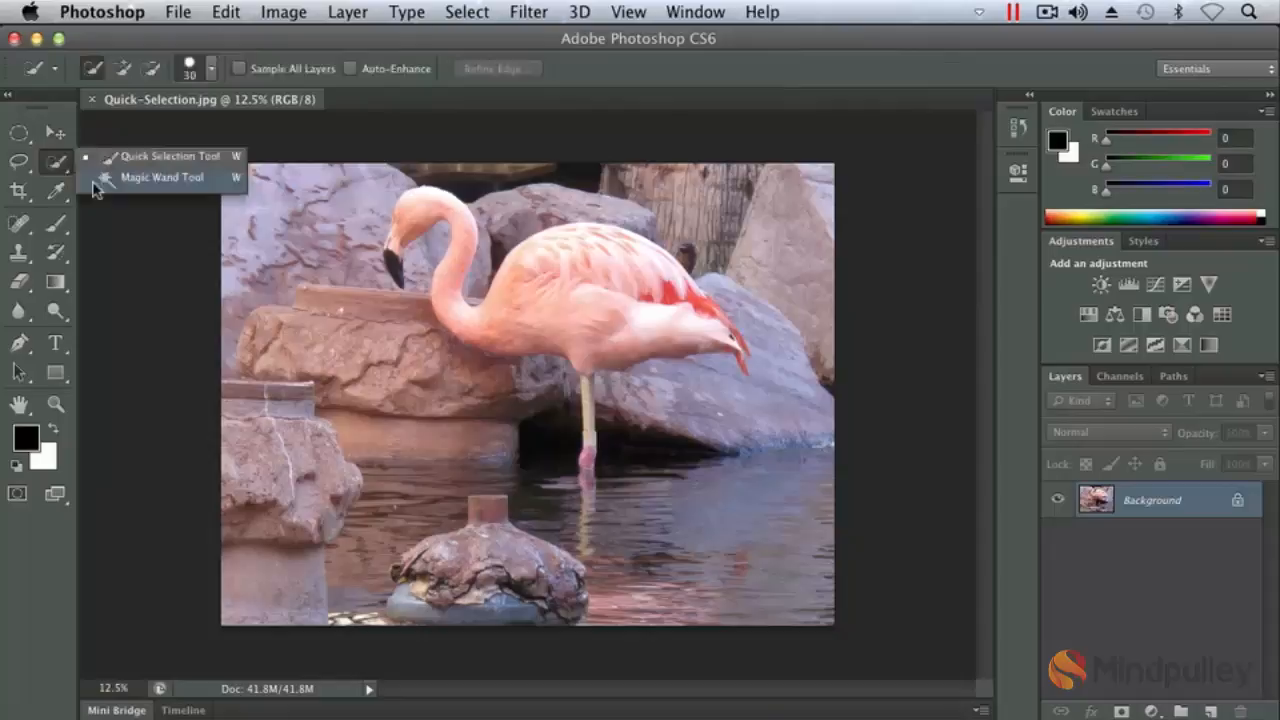
left_click(161, 177)
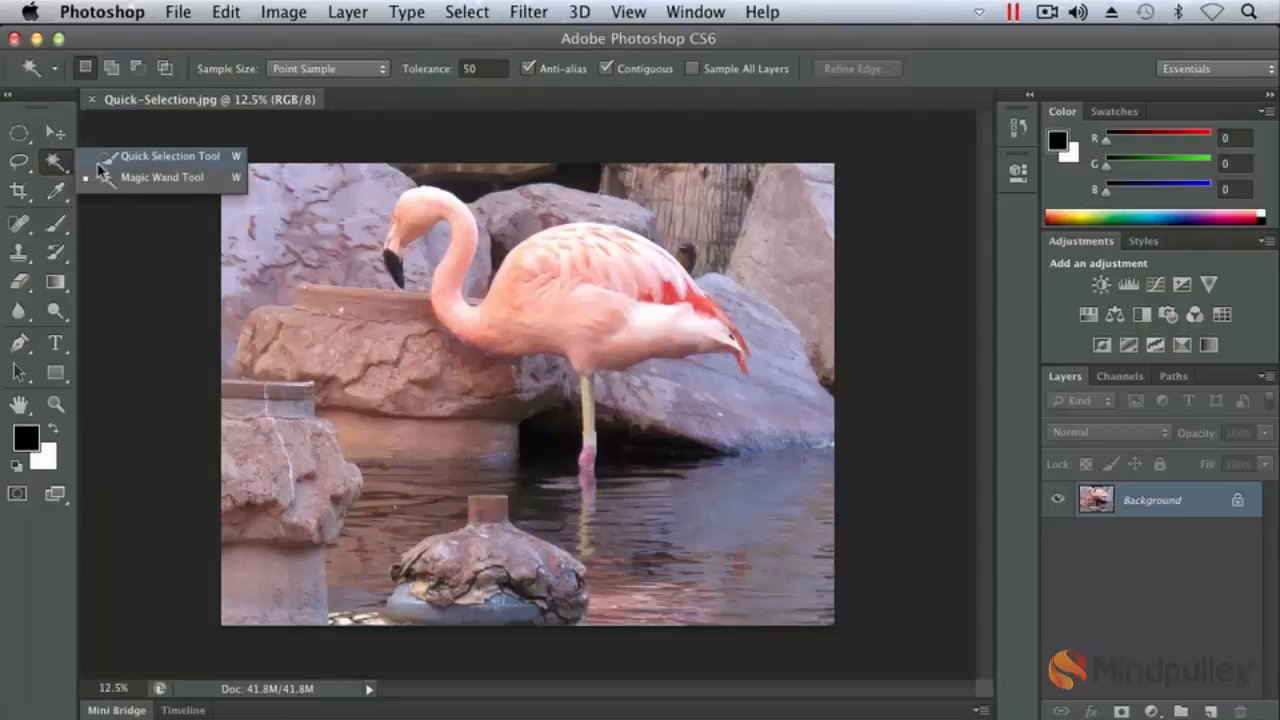
left_click(170, 155)
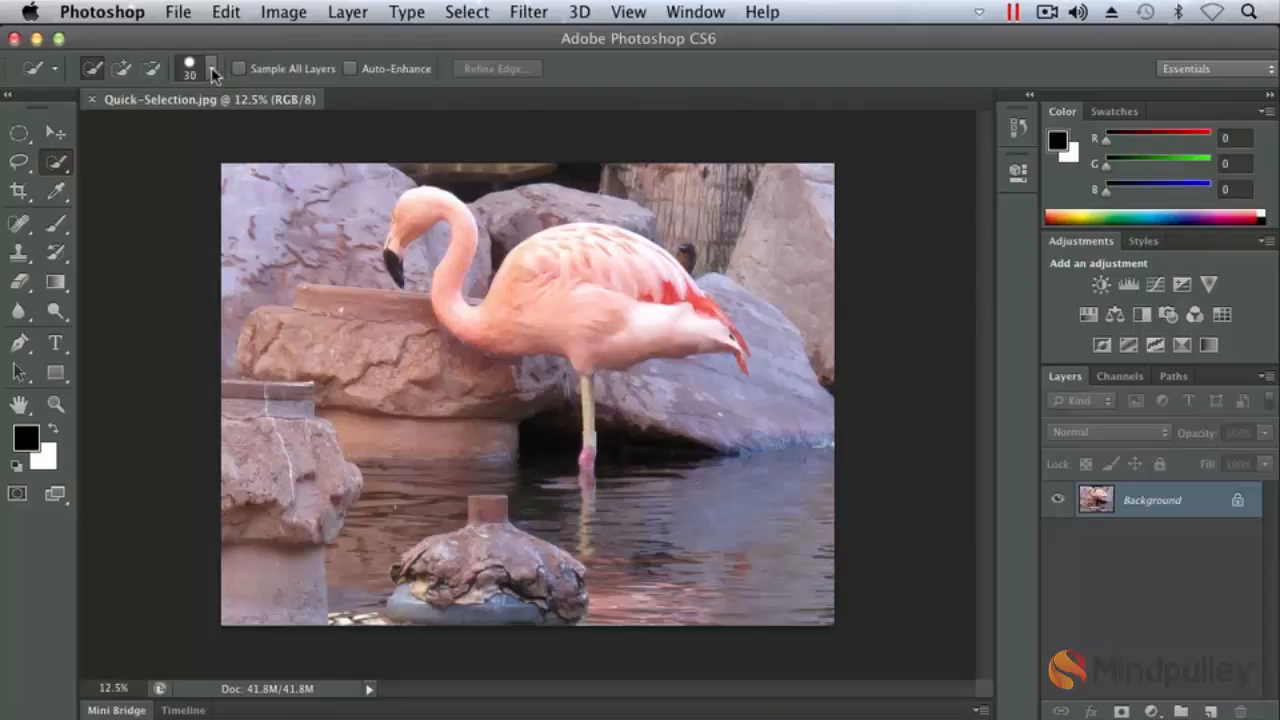
- Set the Quick Selection brush size to 70 px in the brush picker
left_click(210, 68)
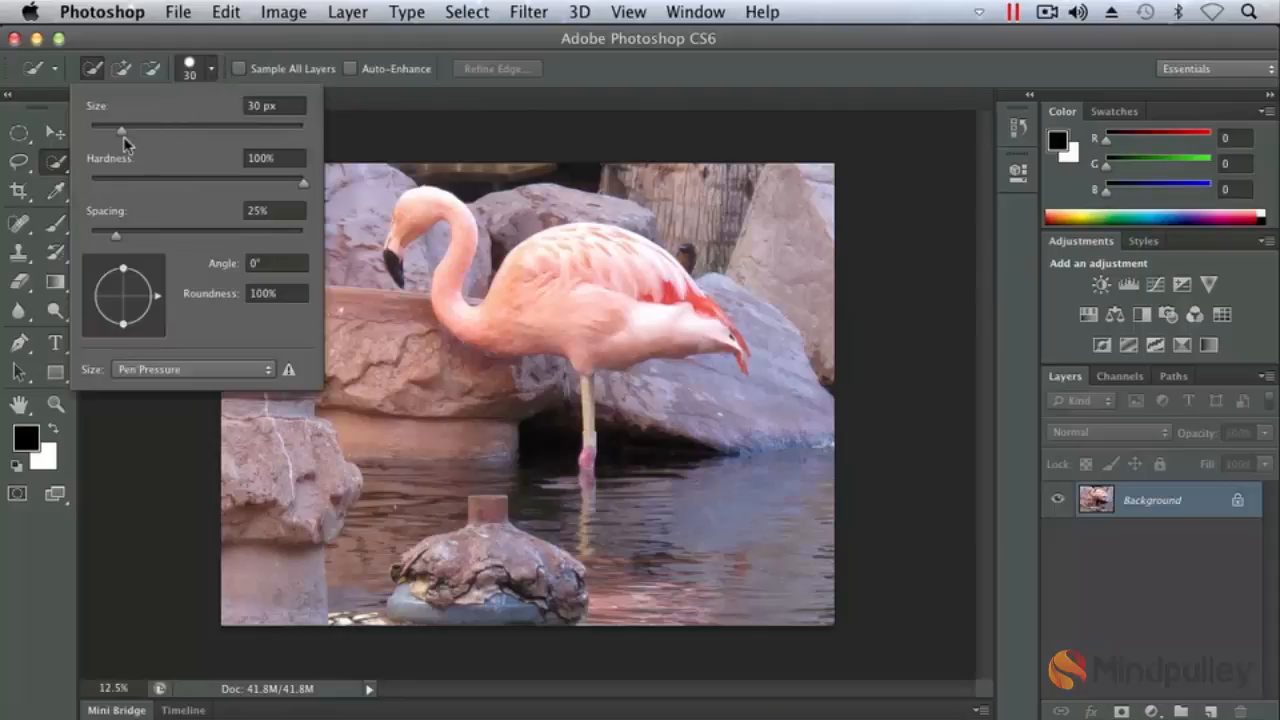
mouse_move(148, 200)
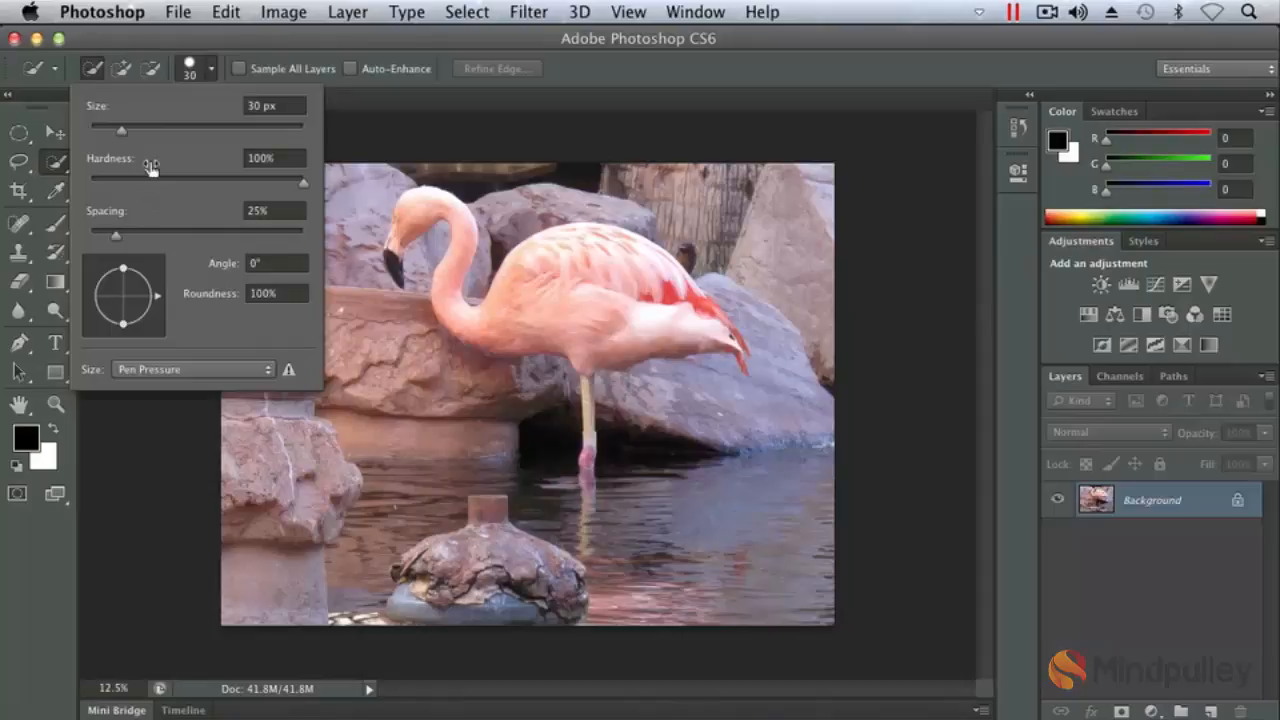
mouse_move(127, 137)
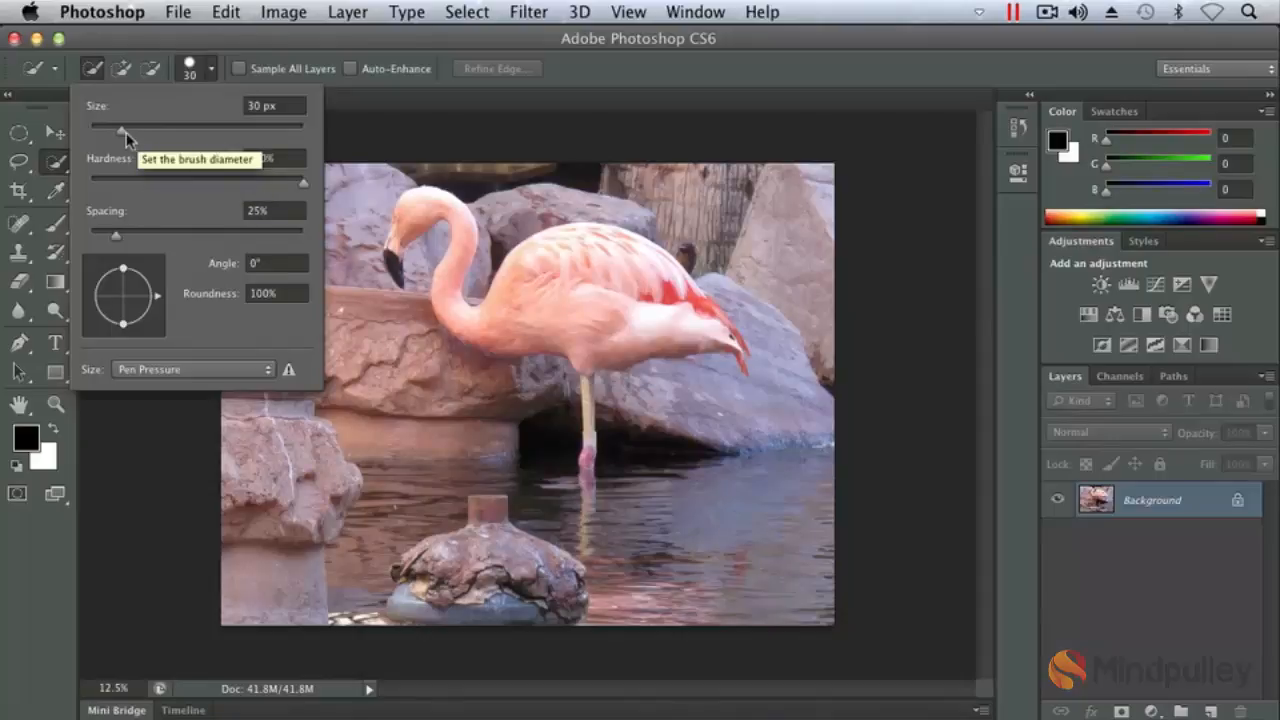
left_click_drag(127, 124, 157, 124)
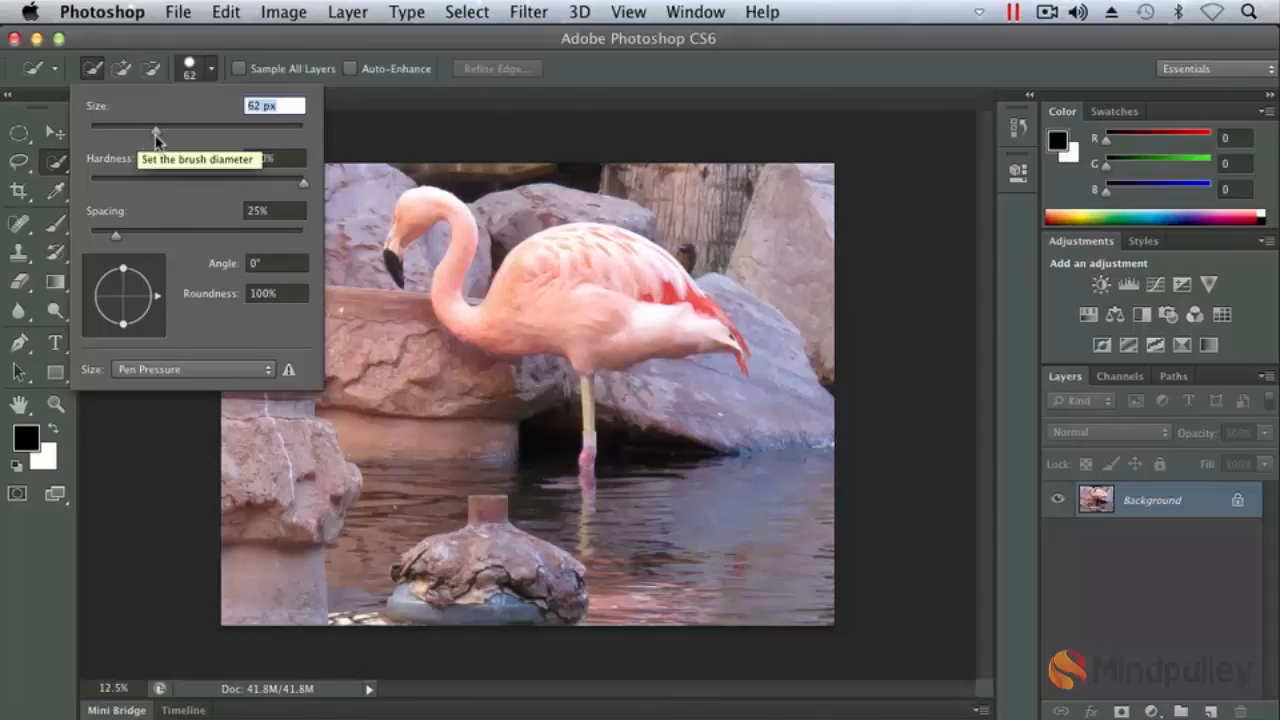
left_click_drag(155, 128, 165, 128)
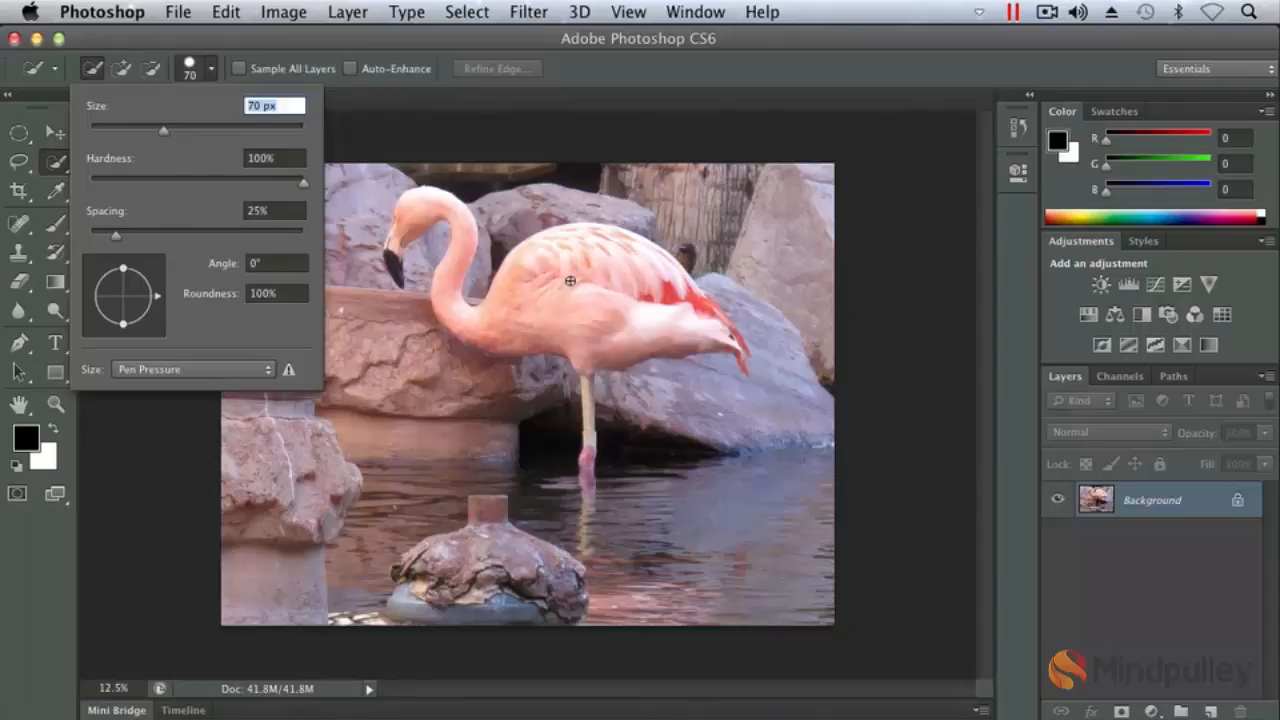
left_click(570, 281)
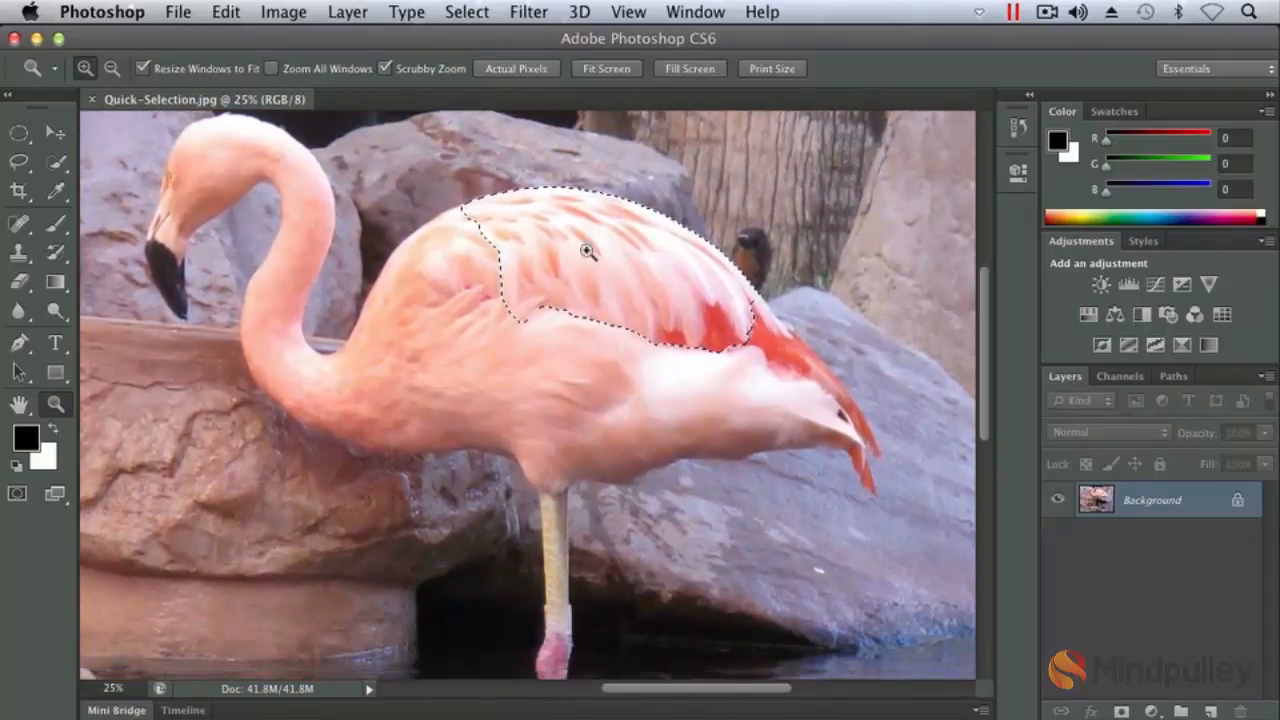
- Zoom into the flamingo and reselect the Quick Selection Tool to paint its back
left_click(21, 163)
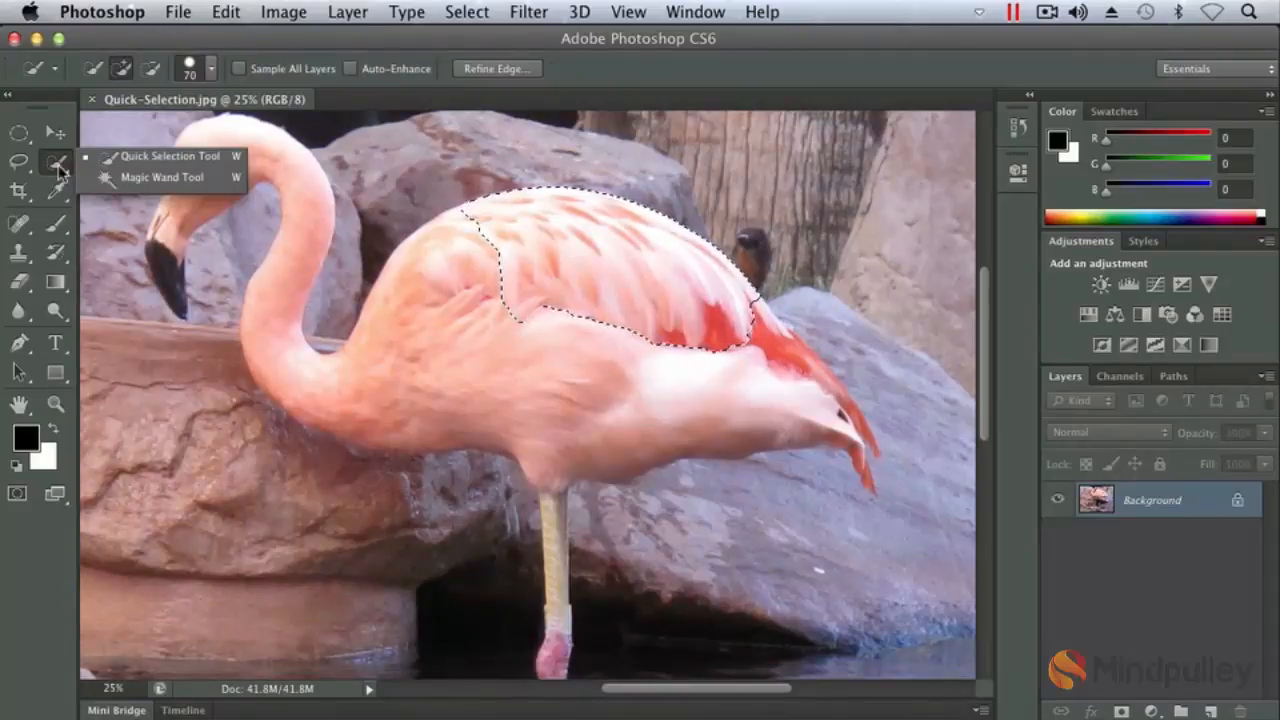
left_click(57, 162)
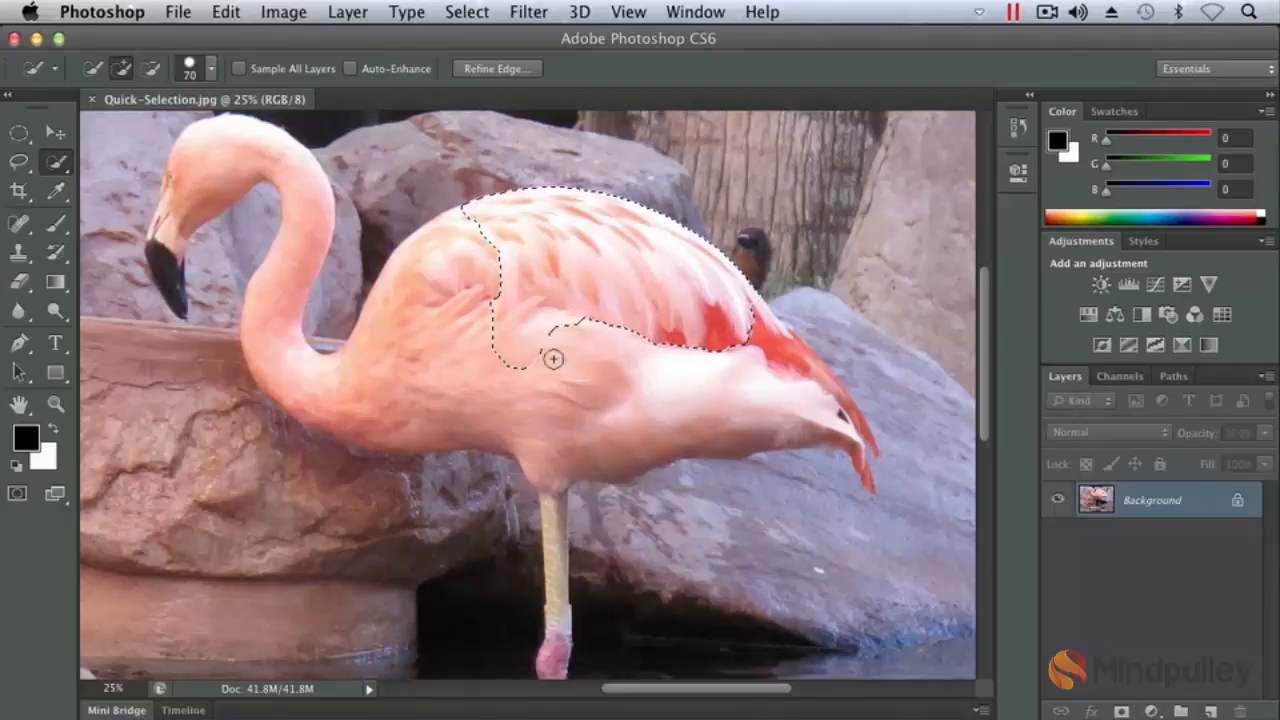
- Paint the selection across the flamingo's remaining head, neck and body
left_click_drag(555, 358, 625, 395)
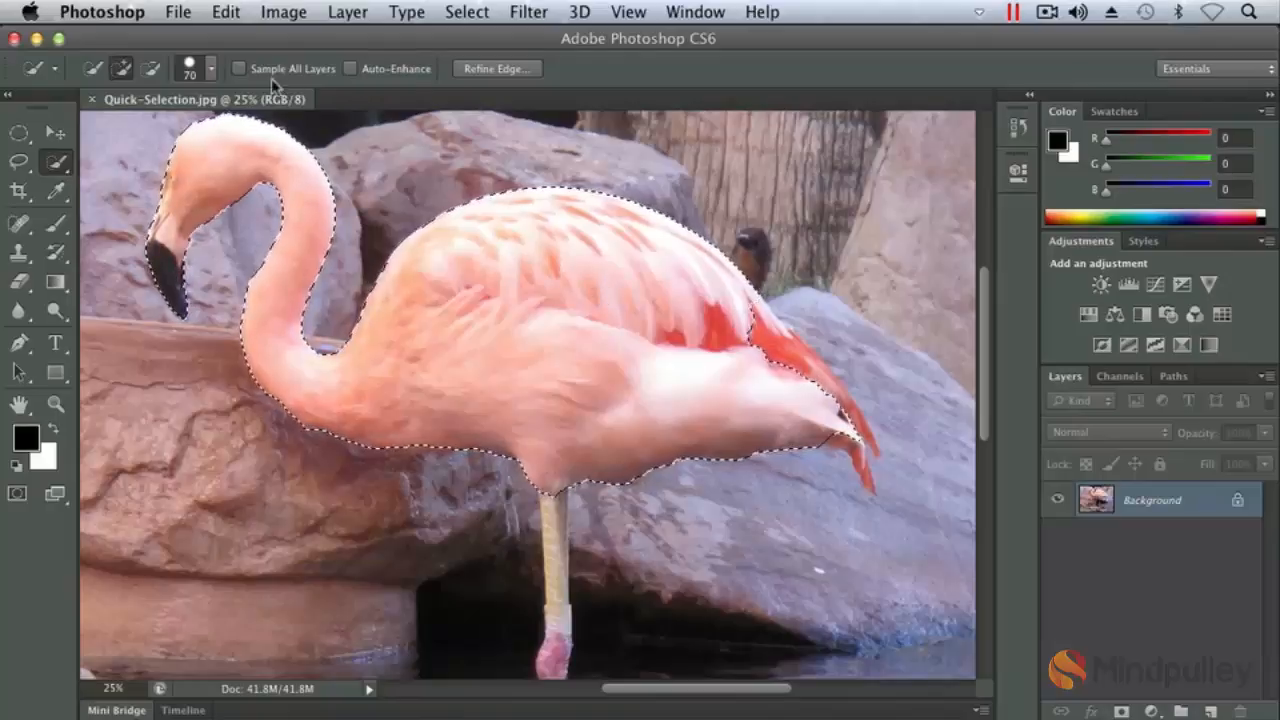
- Adjust the Quick Selection brush Size slider to roughly 89 px
left_click(212, 68)
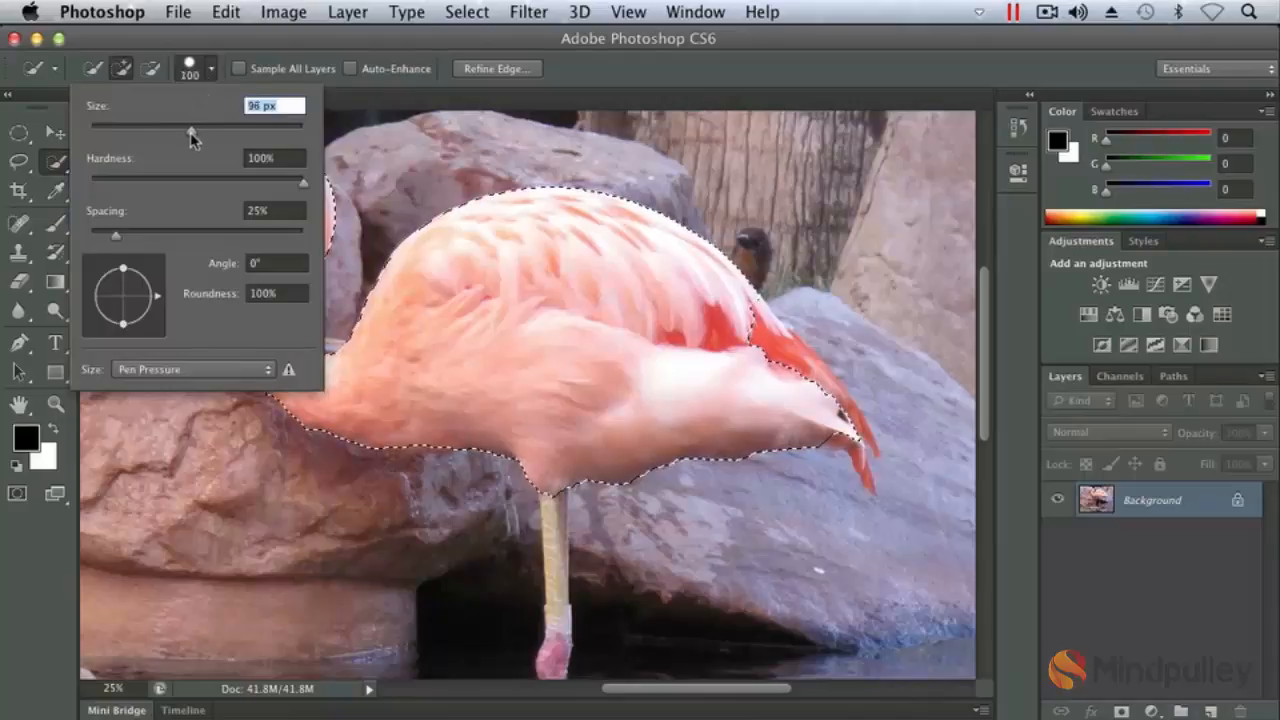
left_click_drag(193, 125, 165, 125)
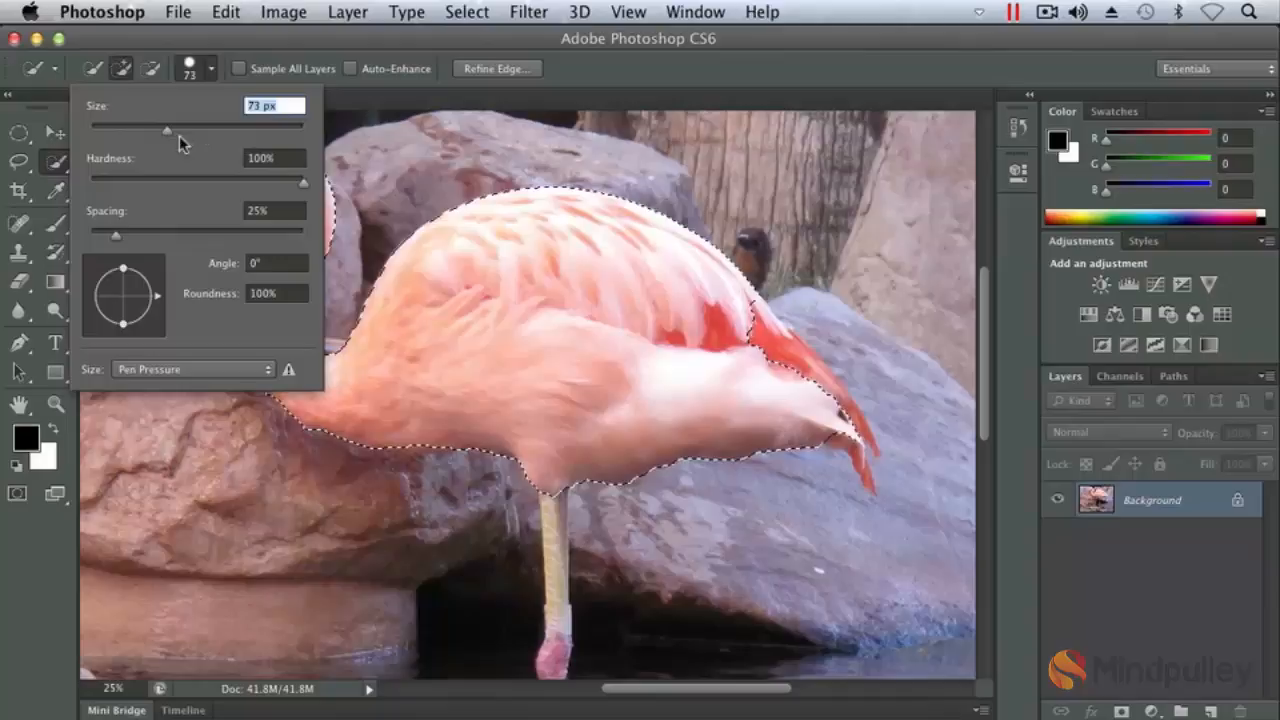
left_click_drag(168, 128, 200, 128)
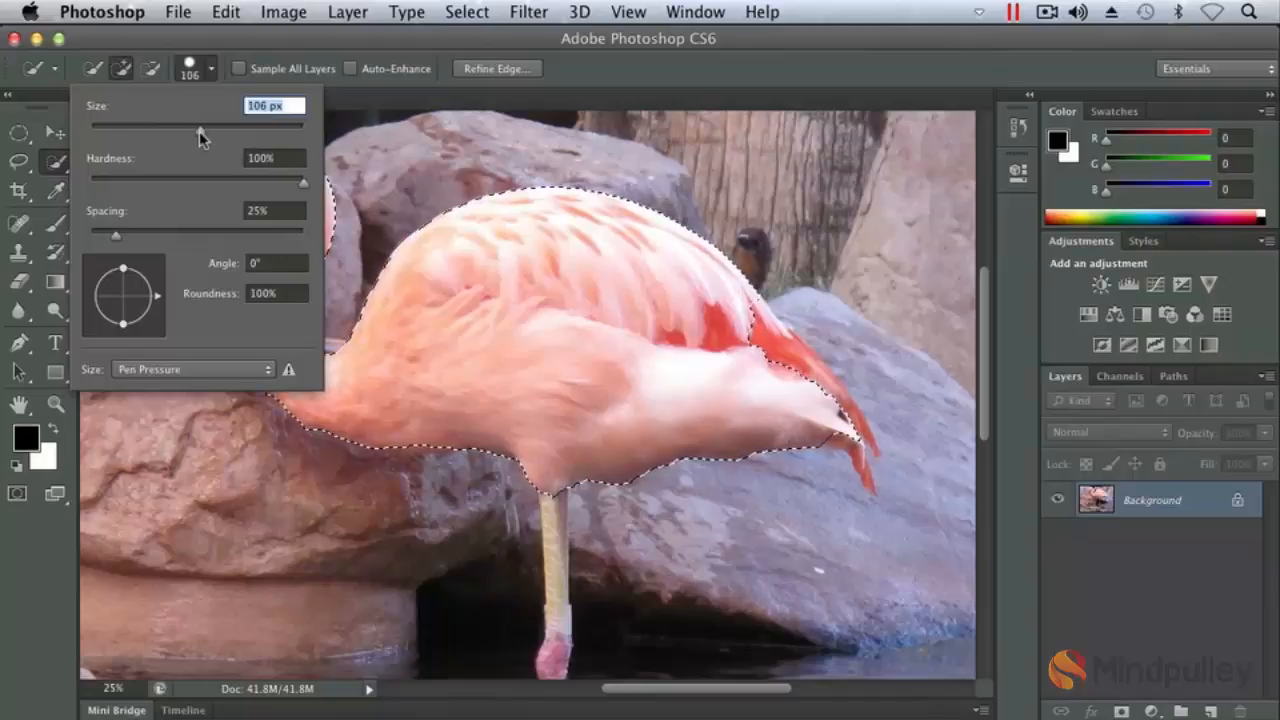
left_click_drag(200, 125, 184, 125)
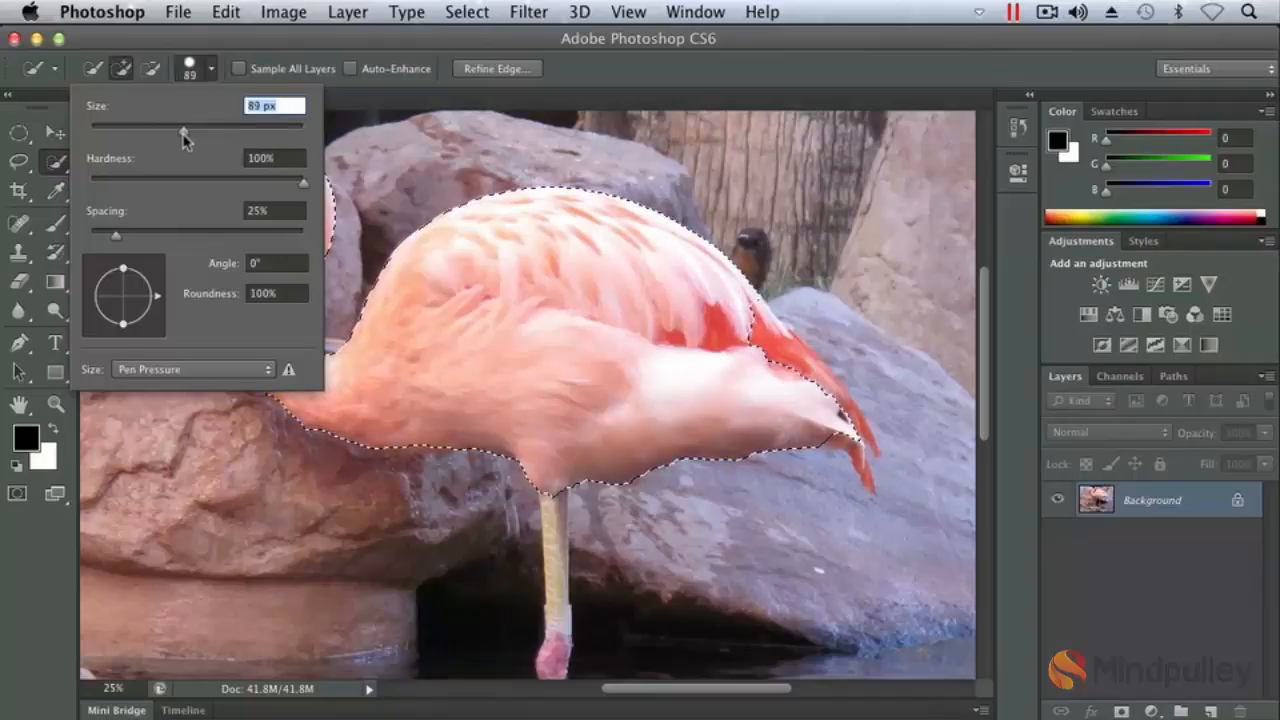
left_click_drag(183, 130, 186, 130)
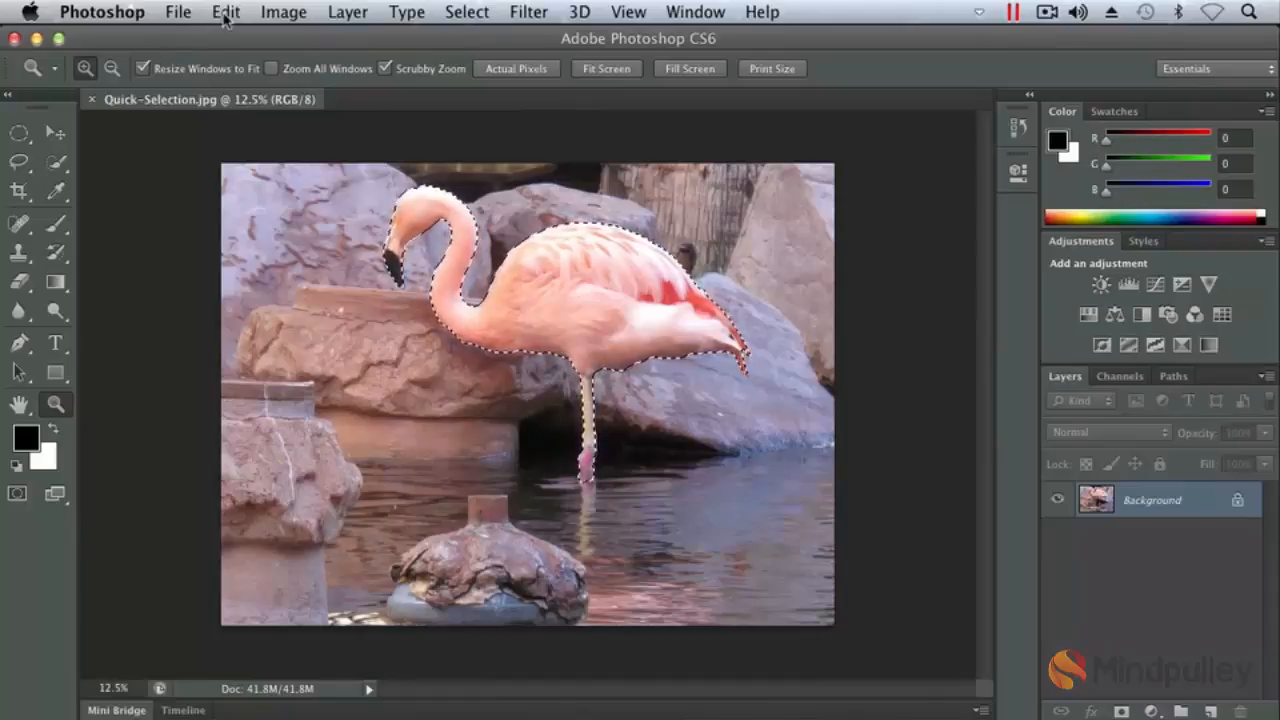
- Copy the selected flamingo with Edit > Copy and open the File menu
left_click(224, 11)
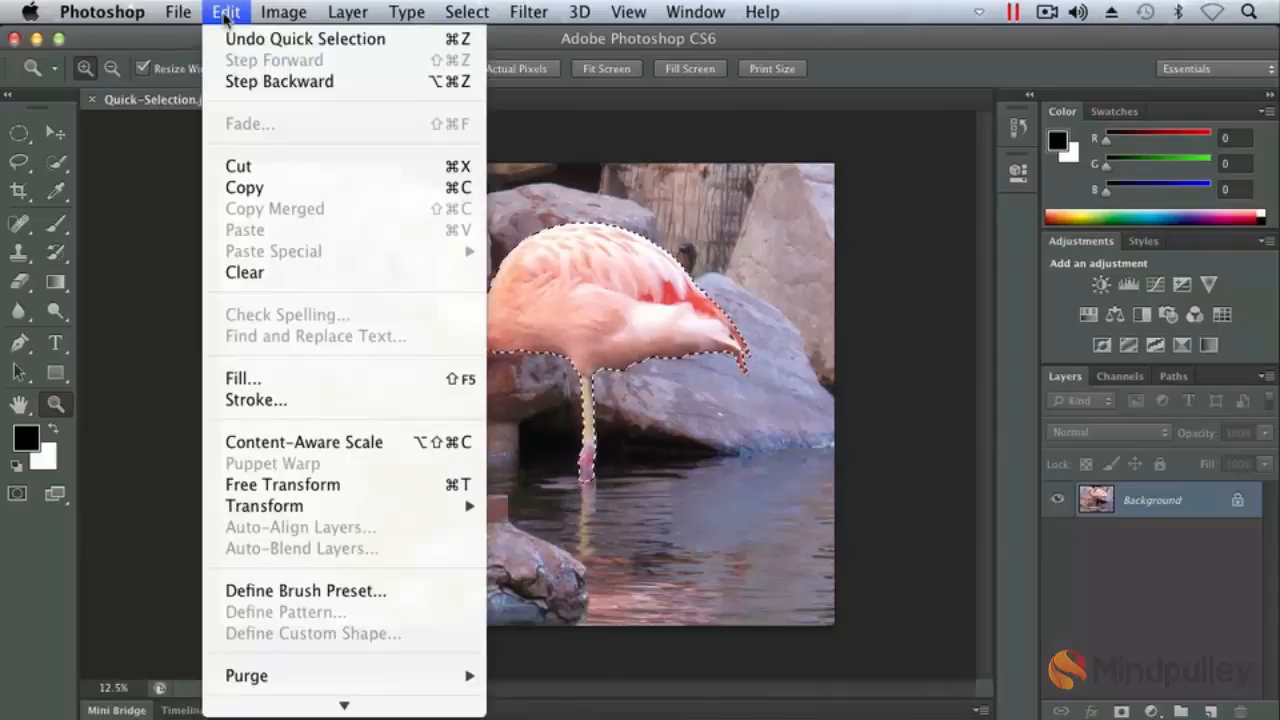
mouse_move(244, 188)
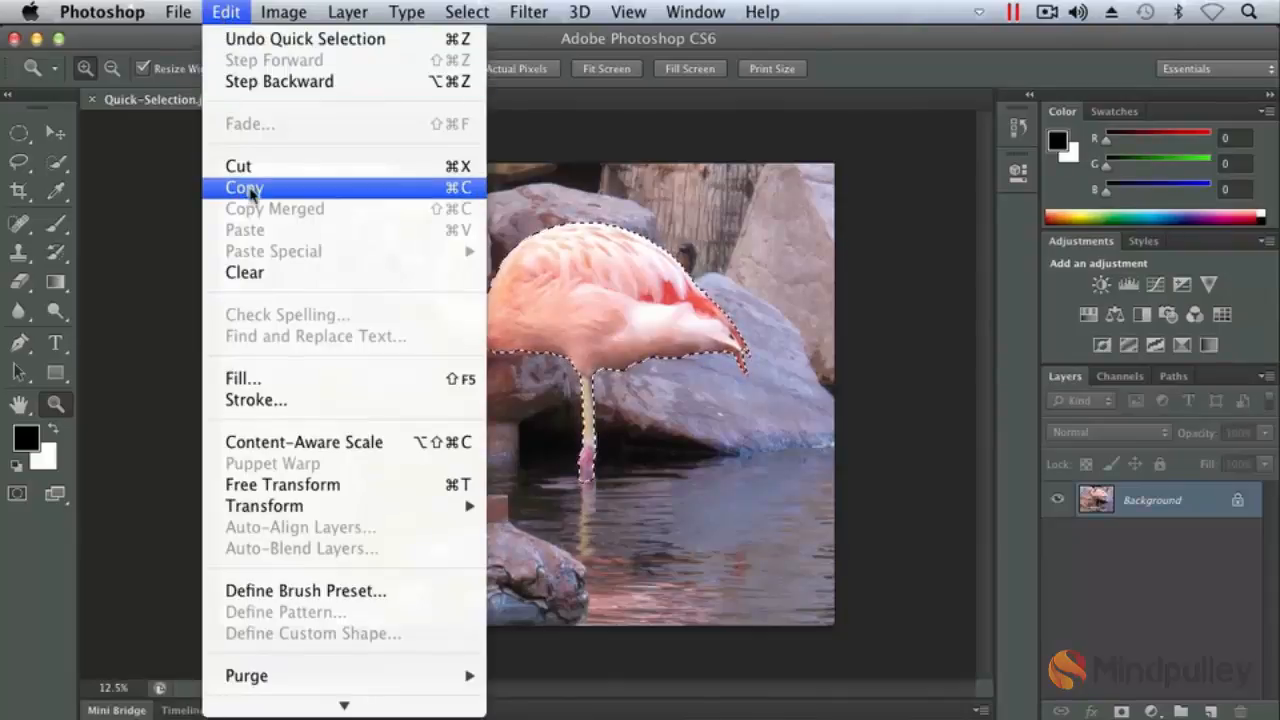
left_click(243, 188)
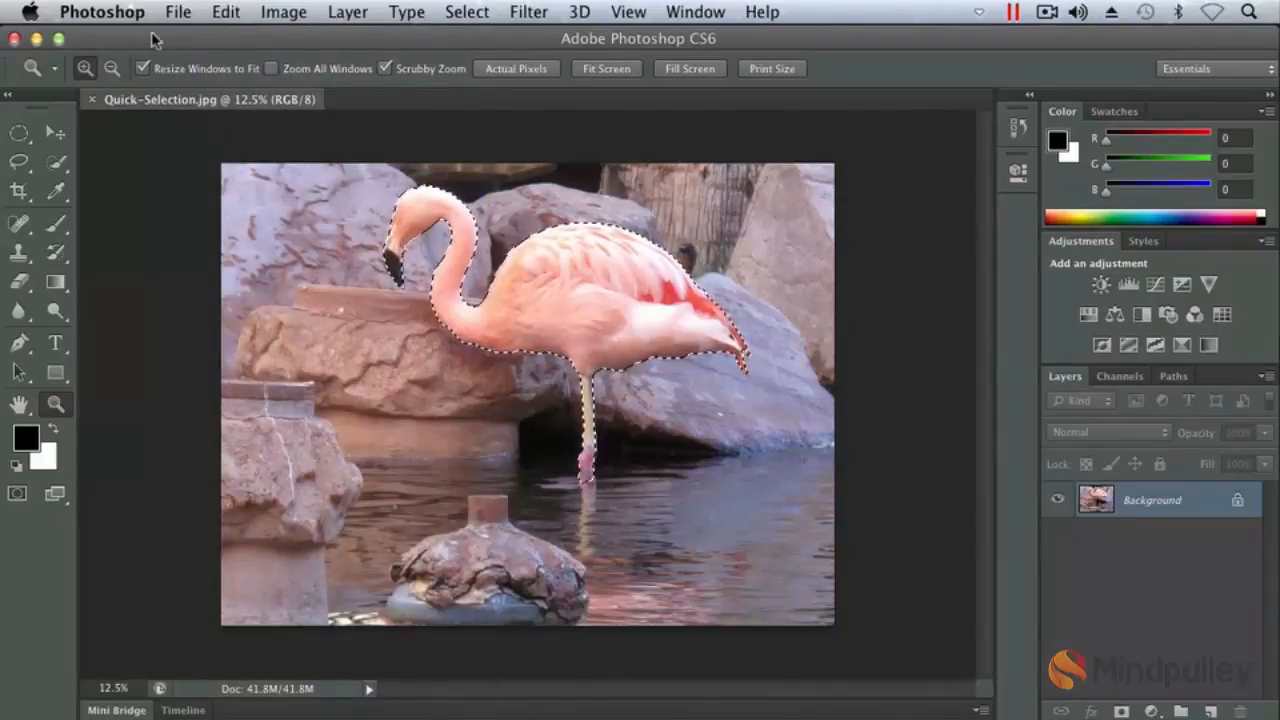
left_click(178, 11)
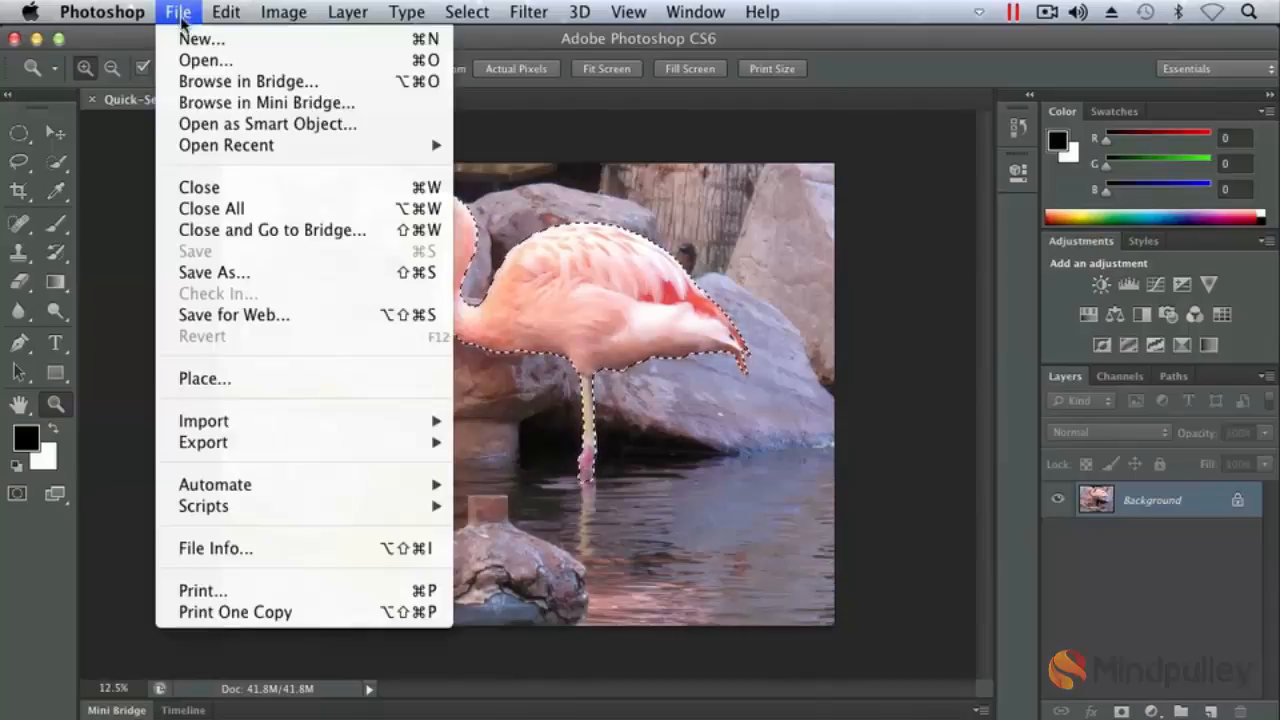
- Create a new 2654 × 2140 px Clipboard-preset document named 'flamingo'
left_click(202, 39)
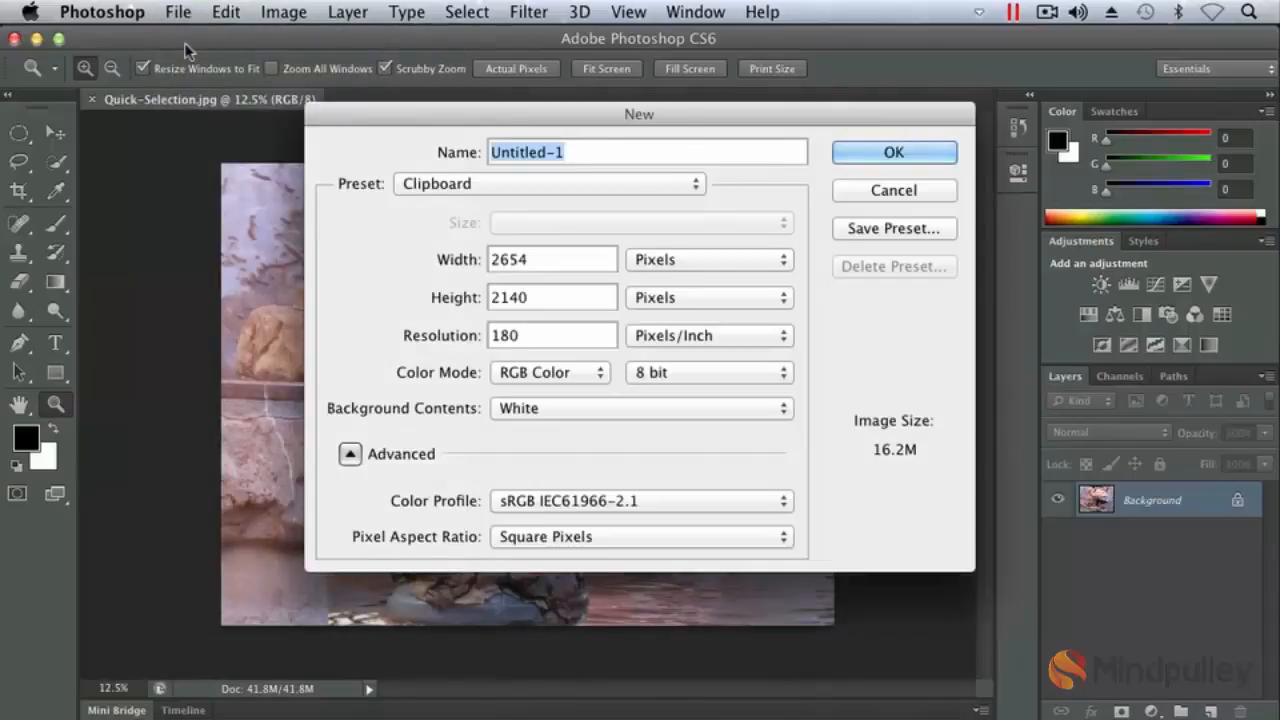
type("flami")
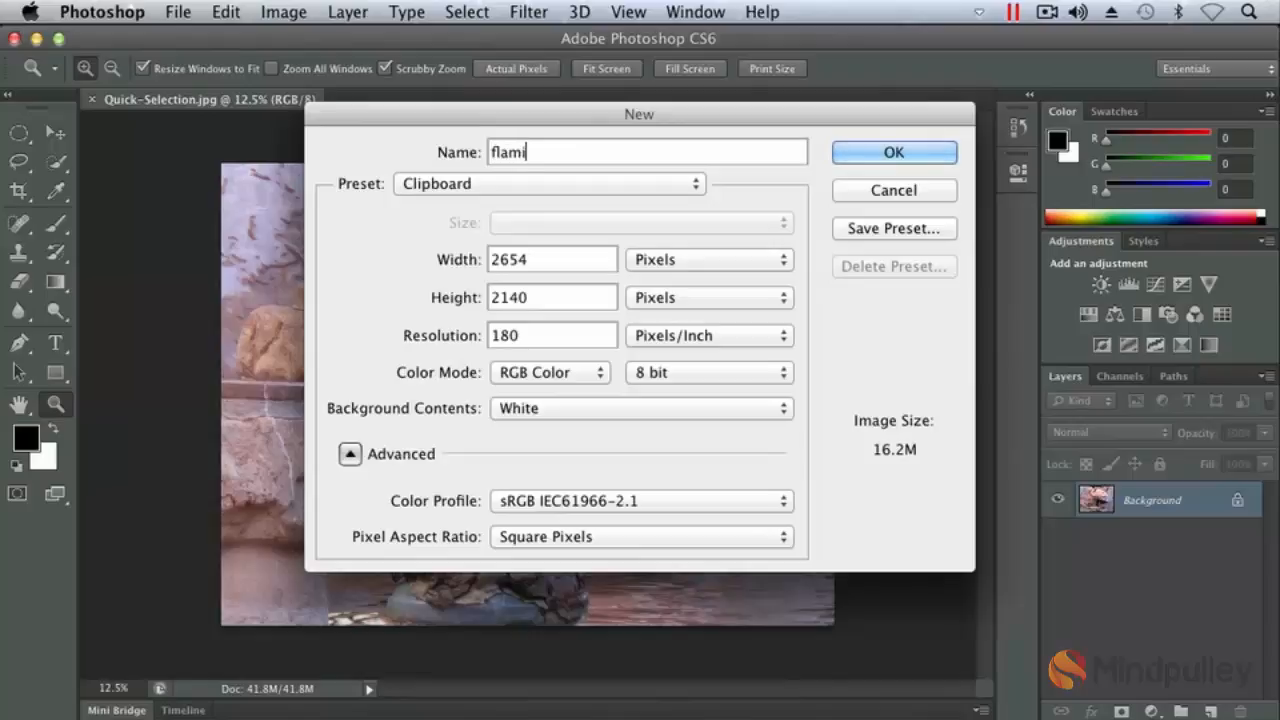
type("ngo")
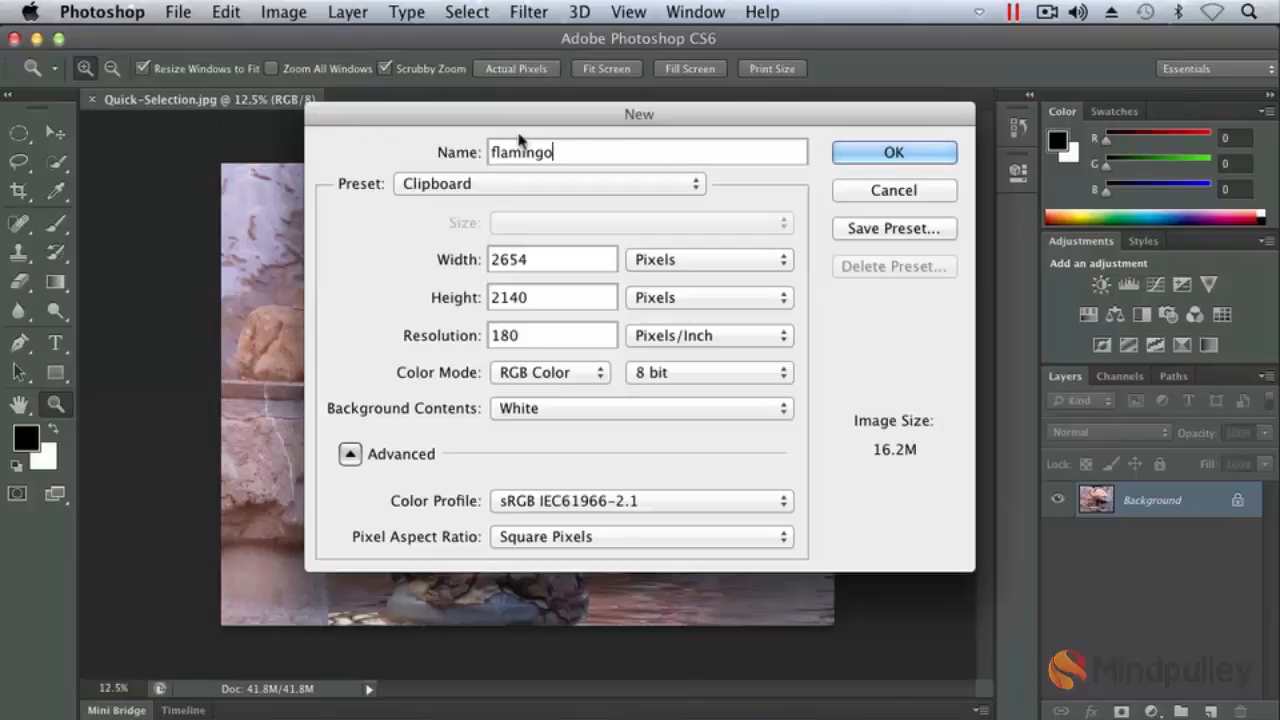
left_click(893, 152)
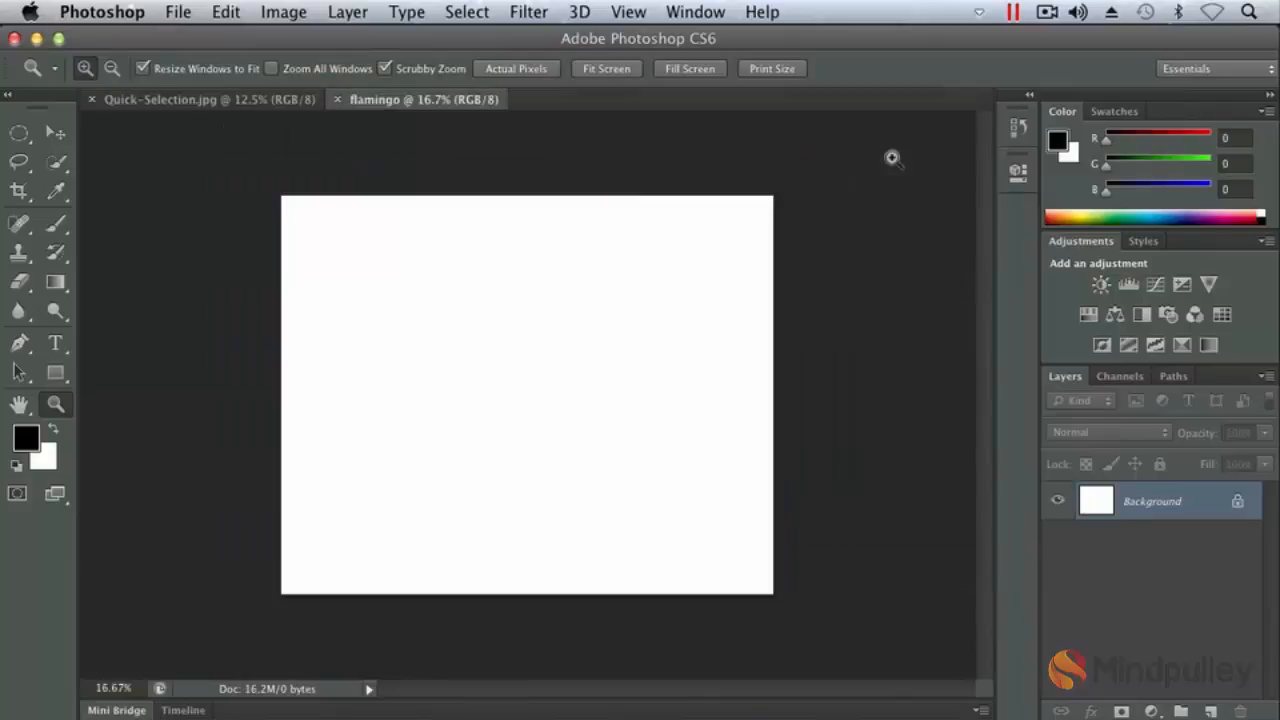
mouse_move(225, 12)
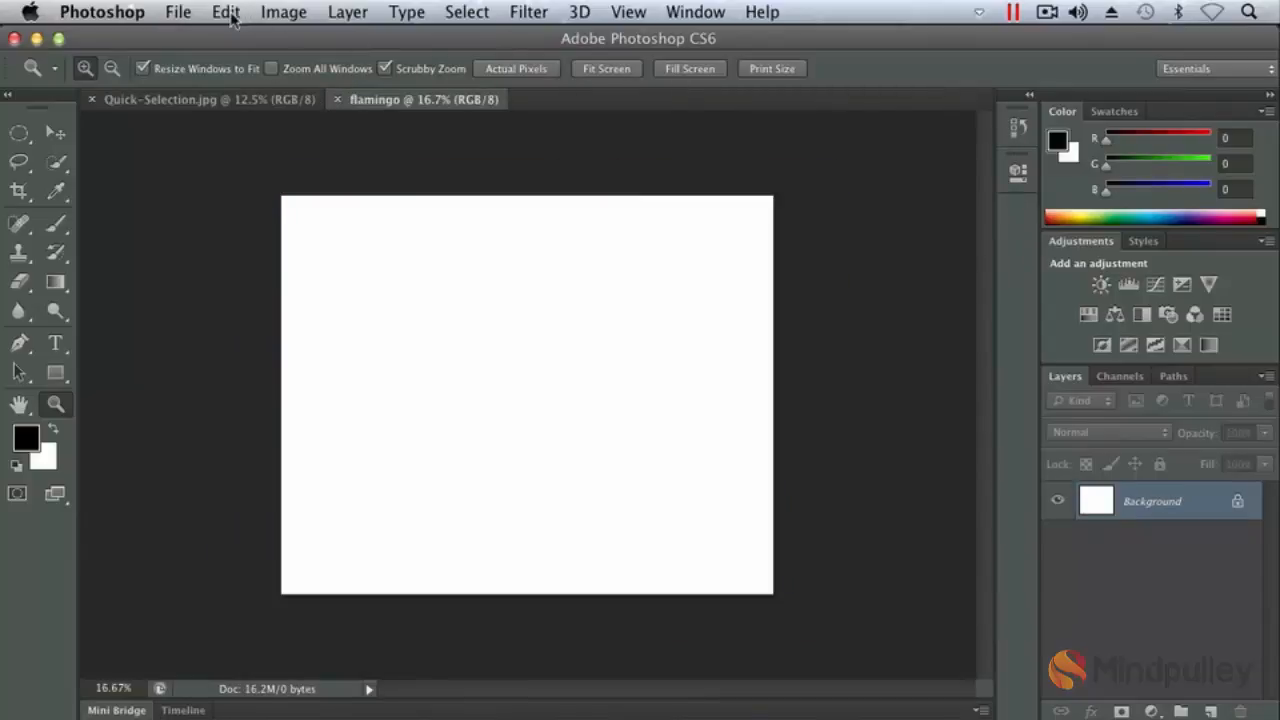
- Paste the copied flamingo into the new document via Edit > Paste
left_click(225, 11)
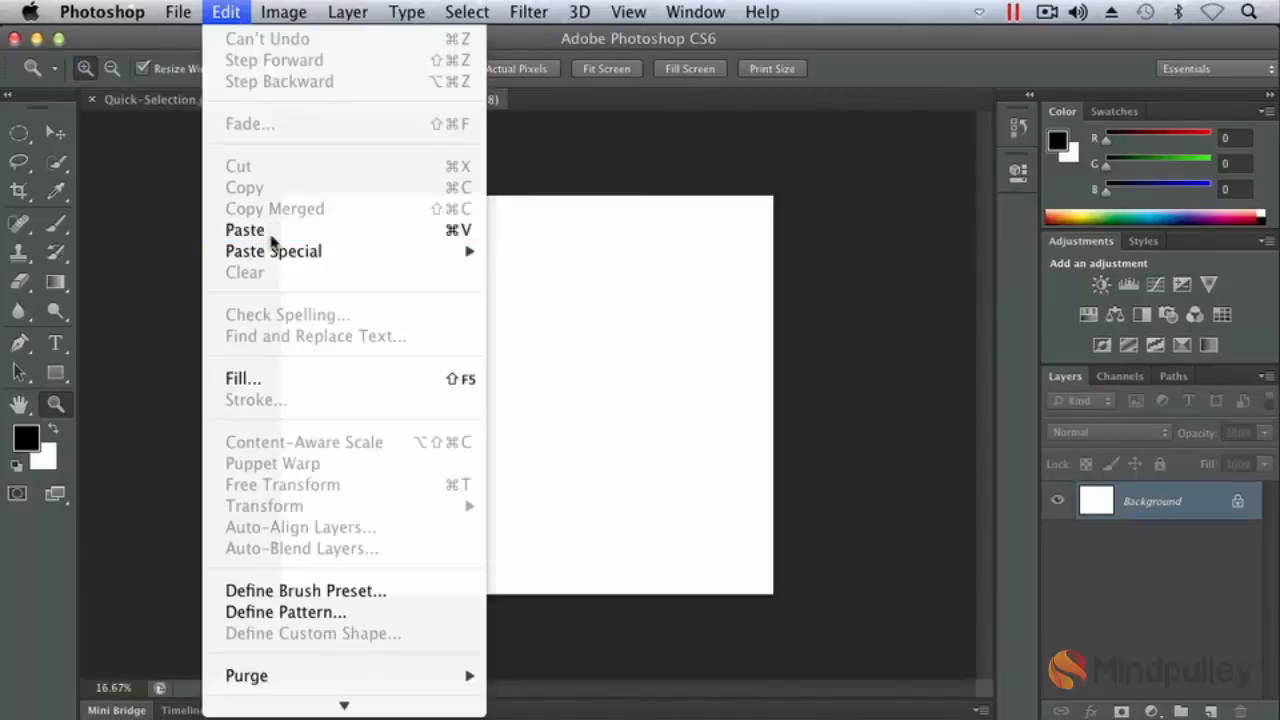
left_click(245, 230)
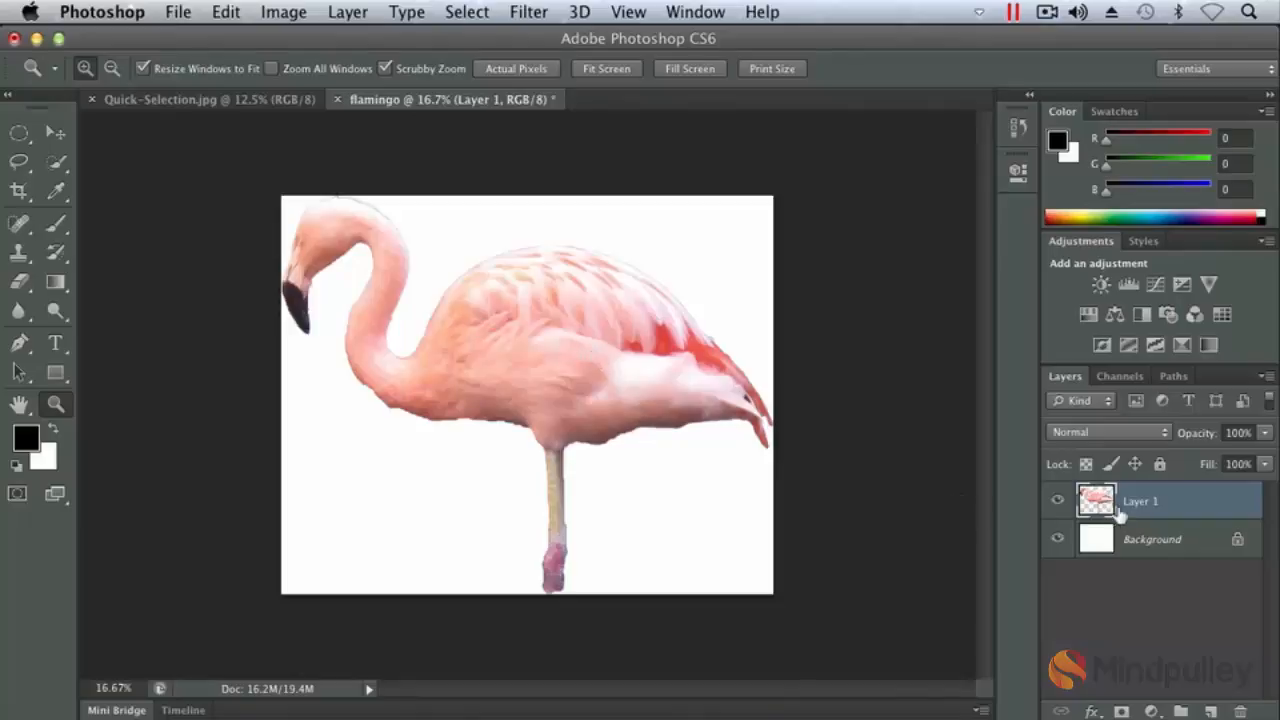
mouse_move(1186, 513)
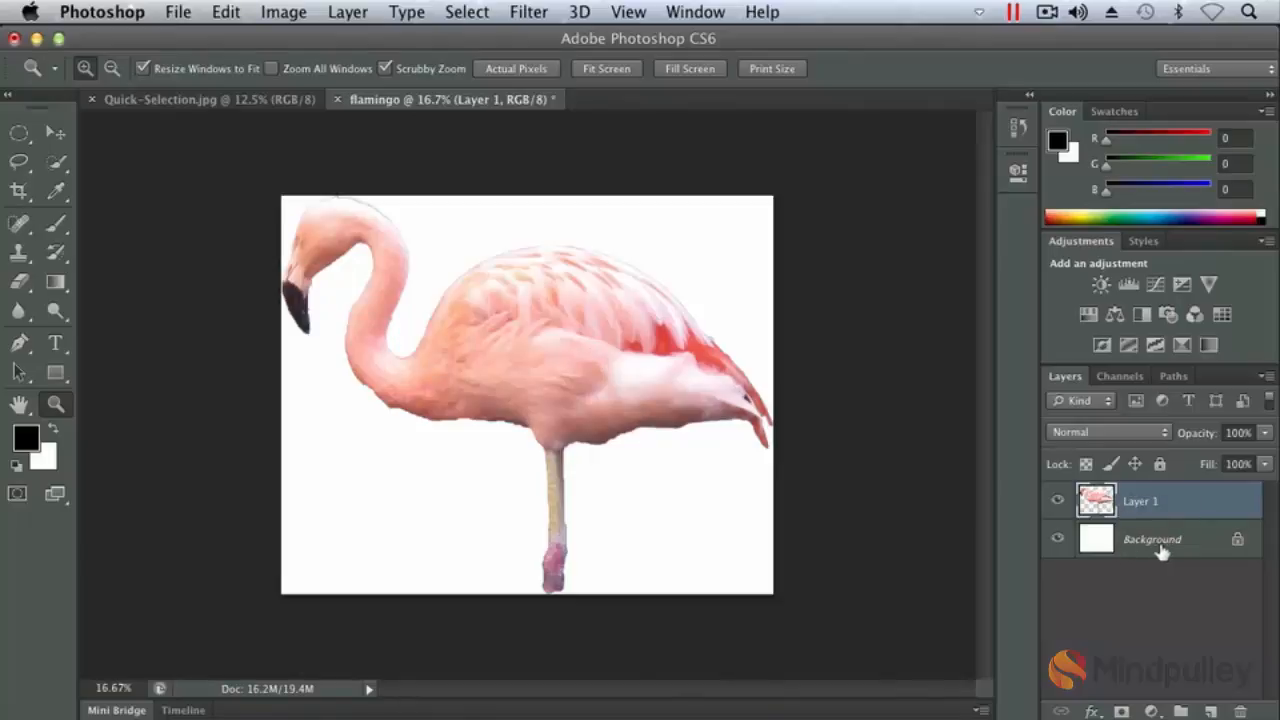
mouse_move(1120, 553)
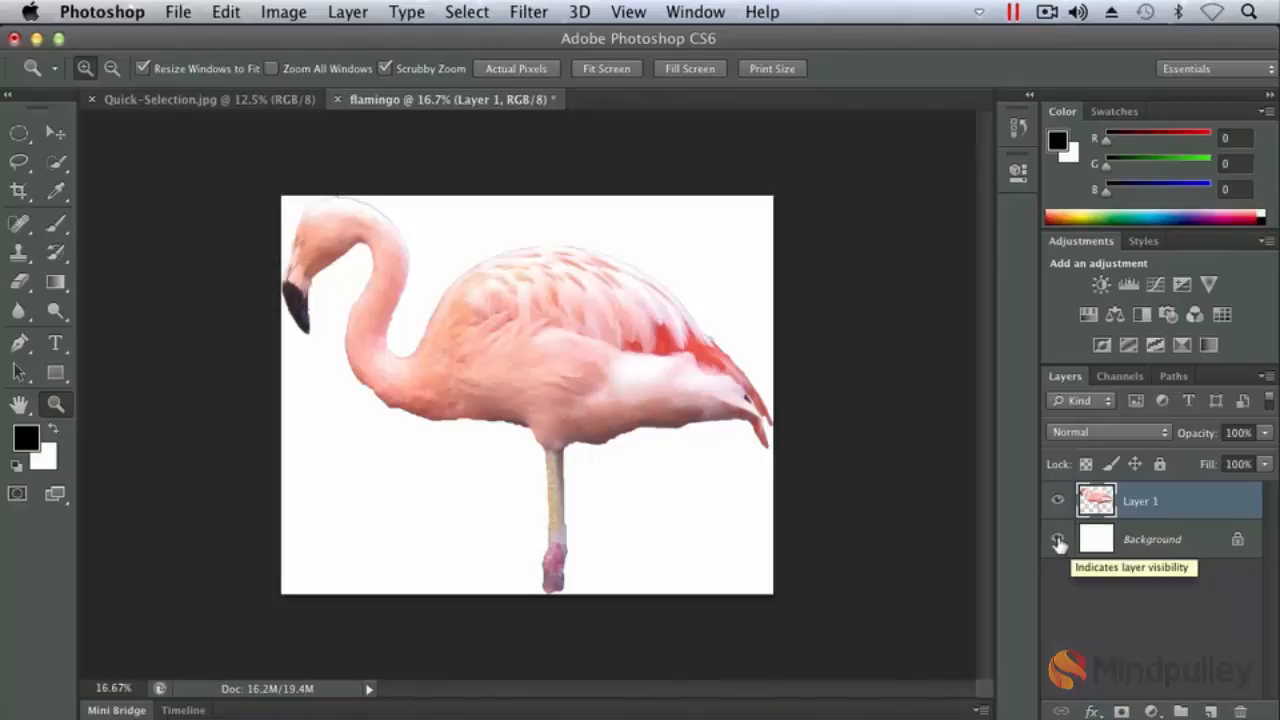
- Turn off the Background layer's visibility in the Layers panel
left_click(1057, 539)
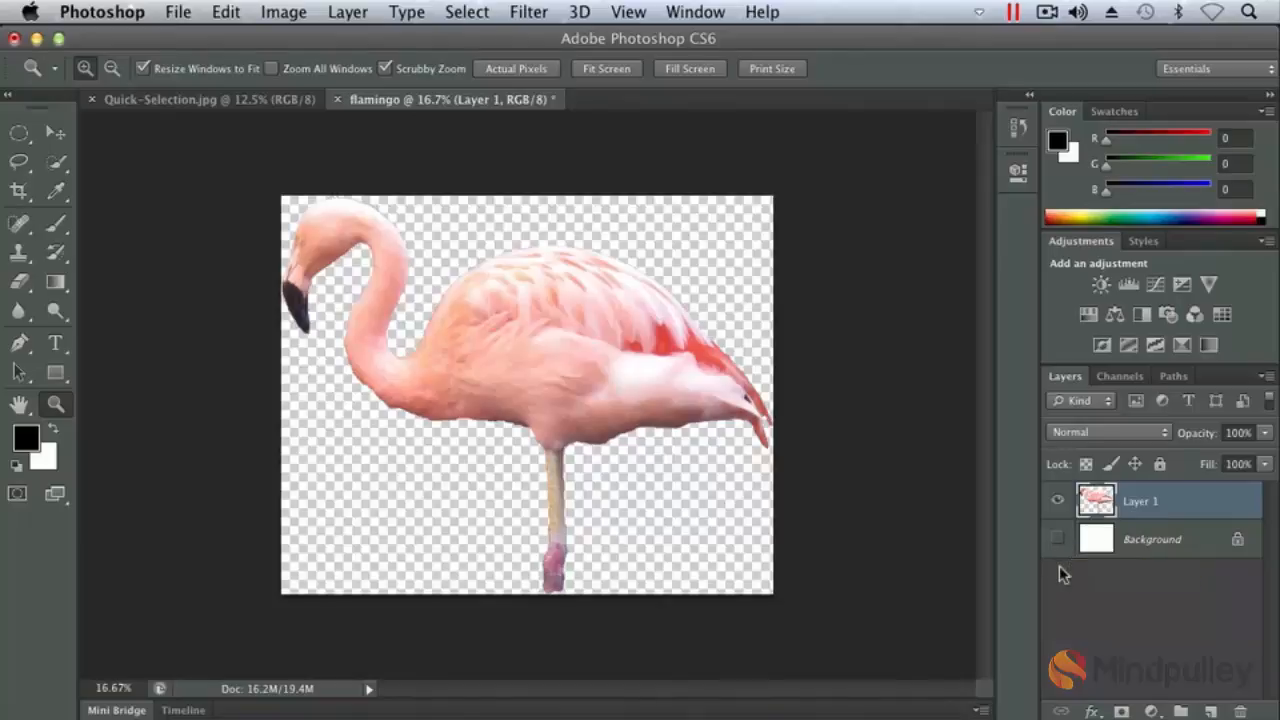